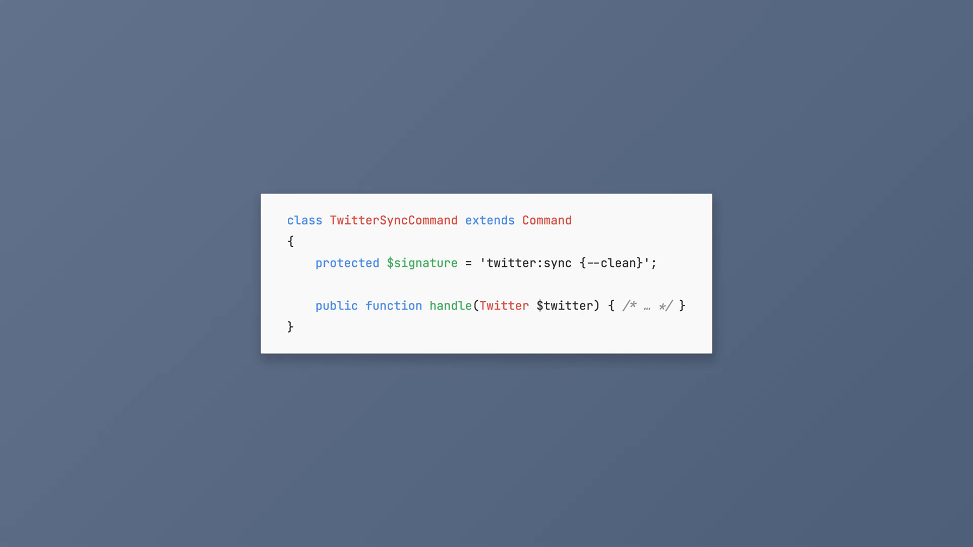
- Collapse all code regions with Cmd+Shift+-, then open Keymap to view the folding shortcuts
key("cmd+shift+-")
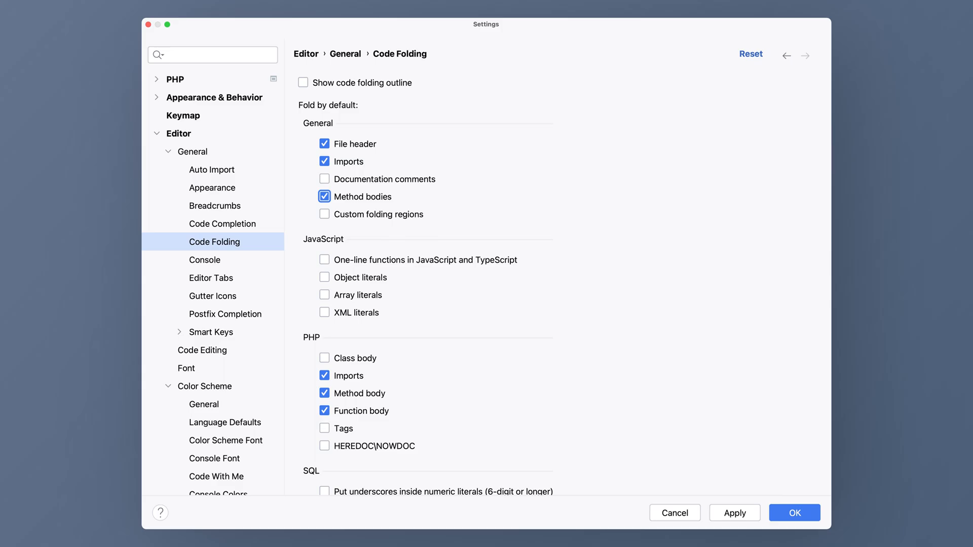
left_click(183, 115)
type("fold")
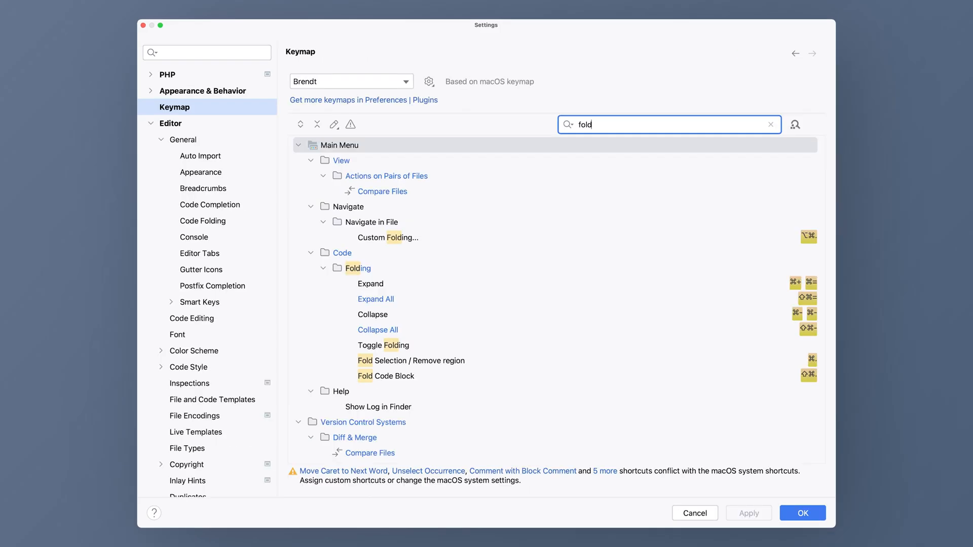